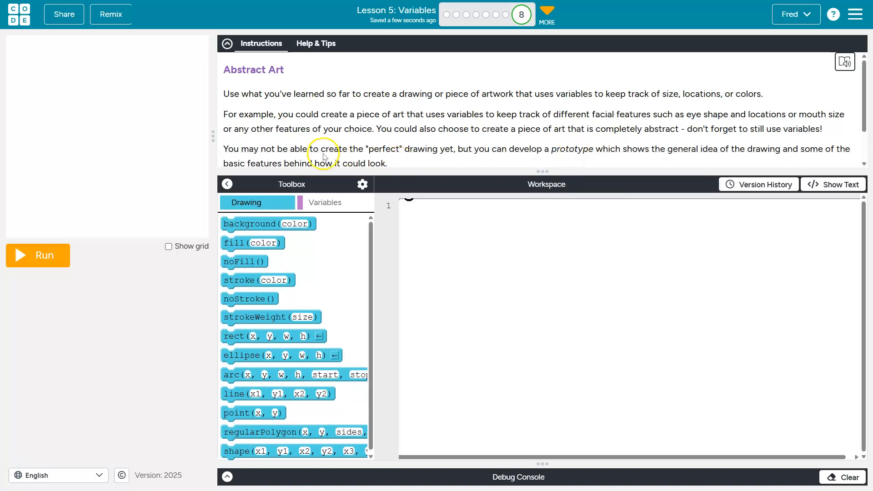
mouse_move(397, 101)
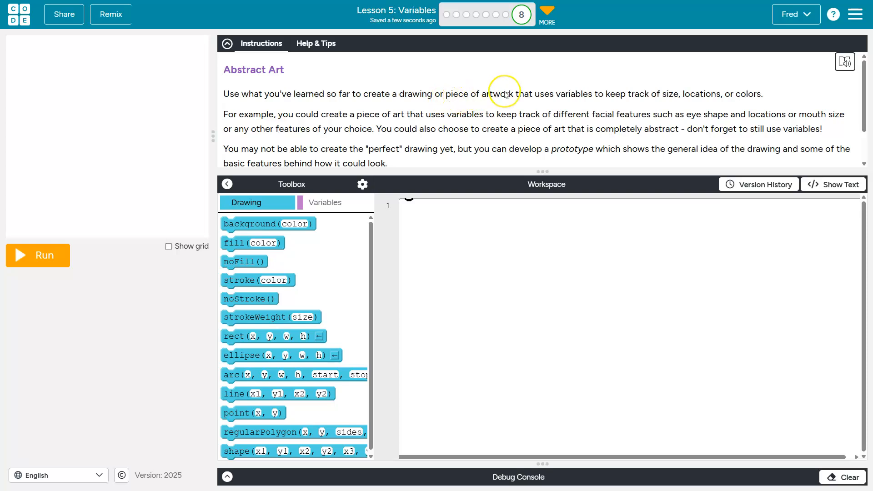
mouse_move(554, 100)
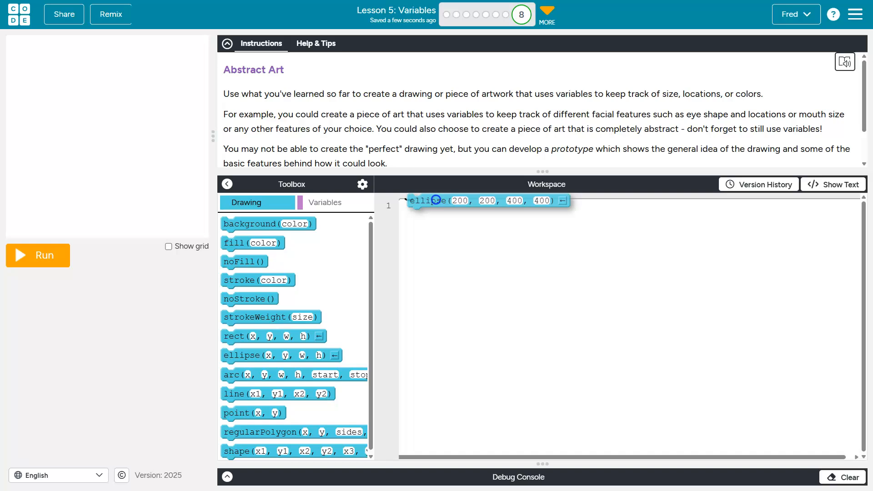
mouse_move(271, 355)
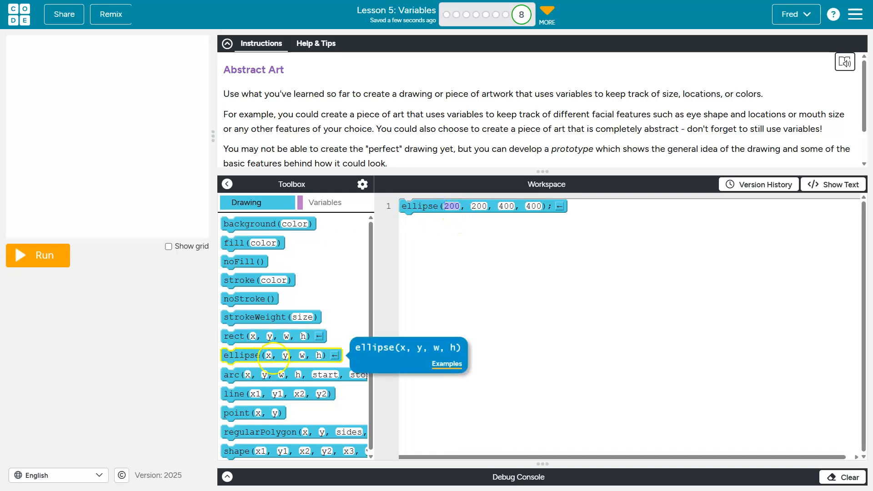
mouse_move(120, 148)
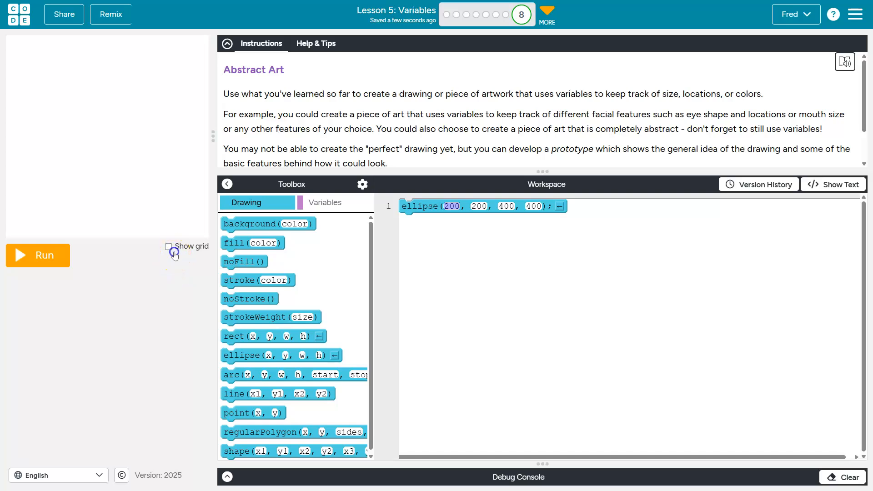
Show the coordinate grid over the canvas, then hide it again.
left_click(169, 246)
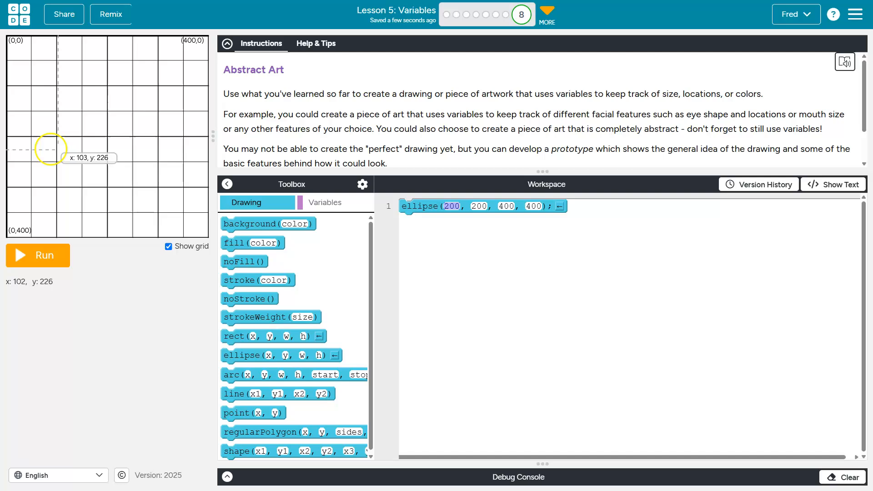
mouse_move(141, 155)
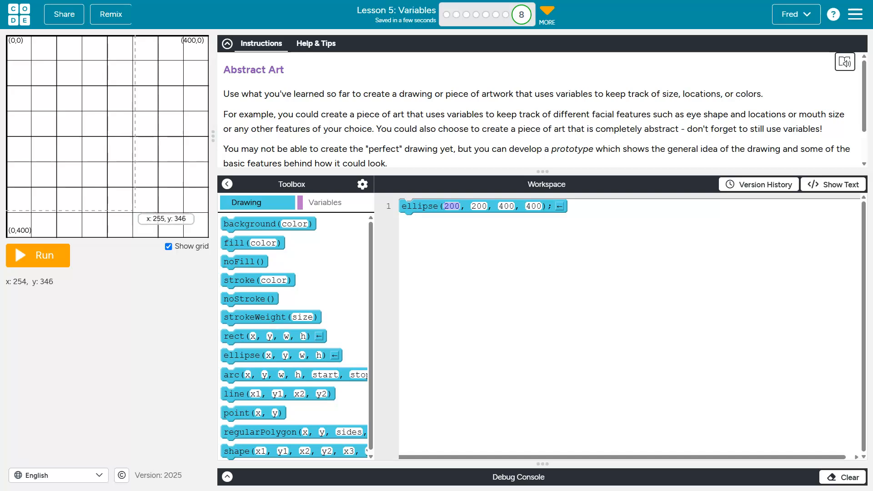
mouse_move(173, 104)
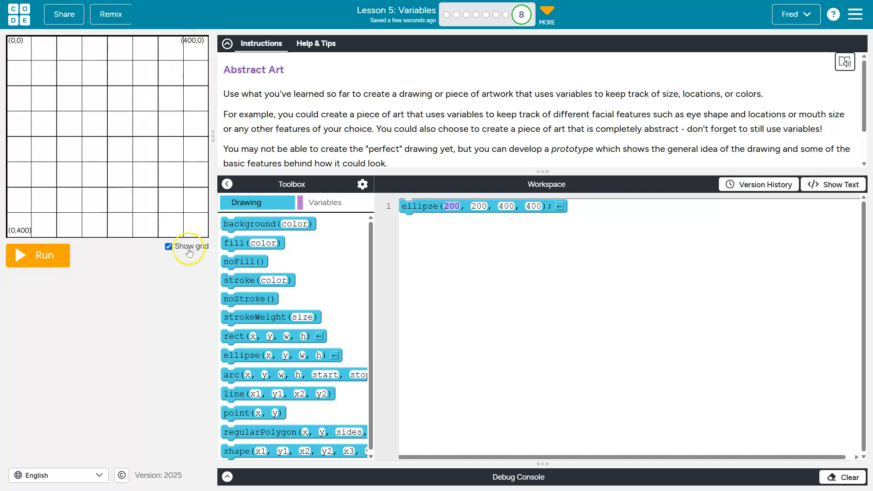
left_click(168, 246)
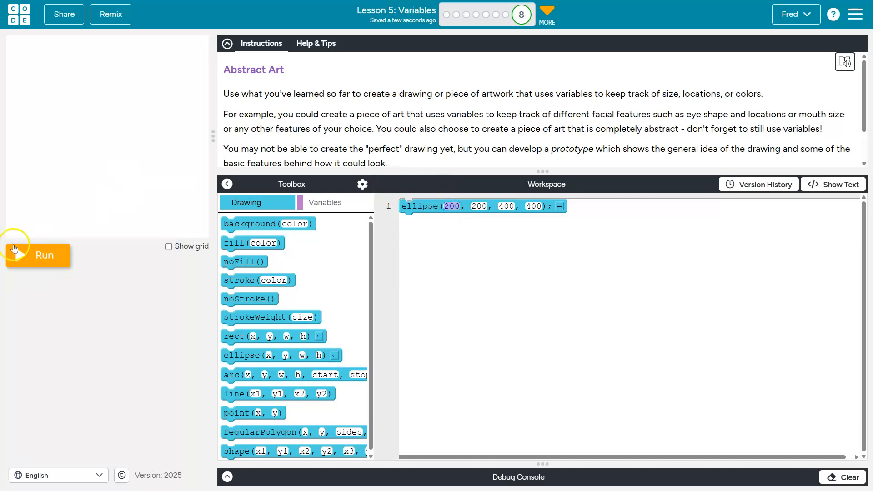
Run the program, then change the ellipse size toward 200 wide by 120 tall.
left_click(44, 255)
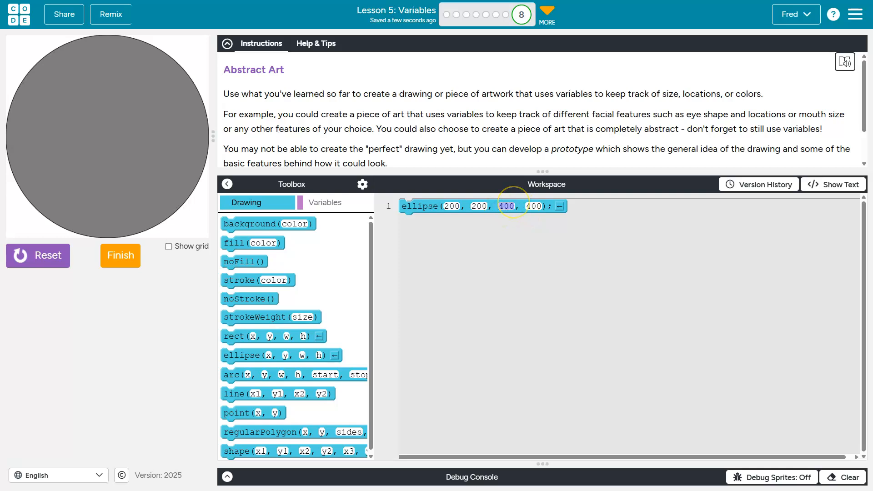
type("160, 12")
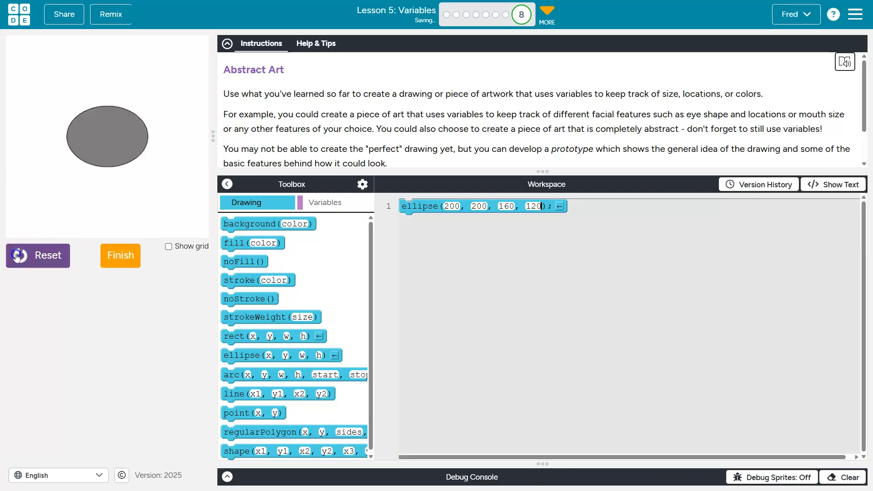
left_click(506, 206)
type("200")
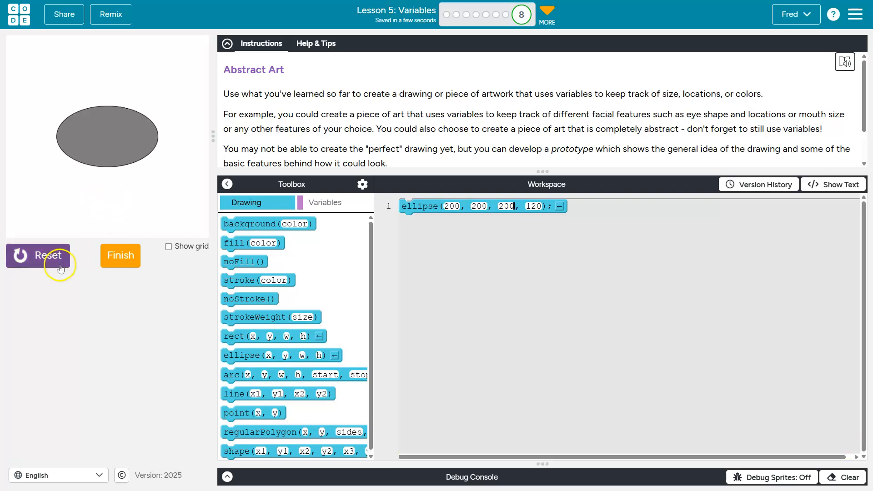
mouse_move(120, 292)
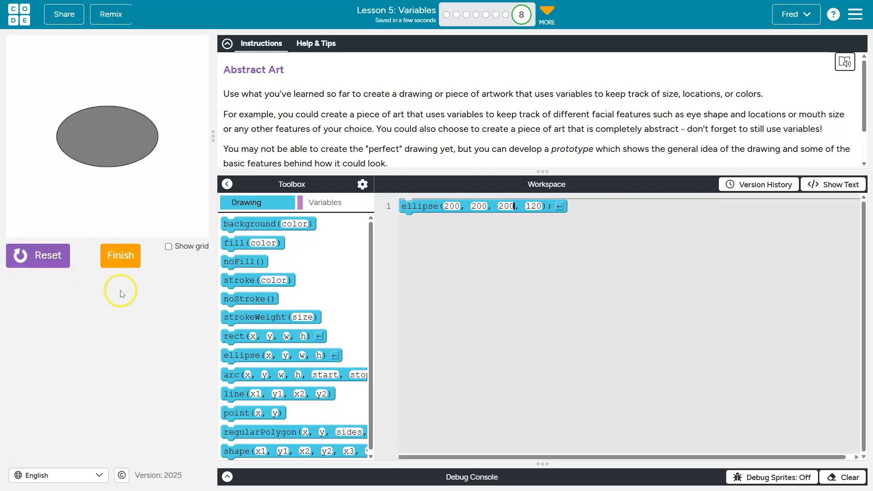
mouse_move(146, 274)
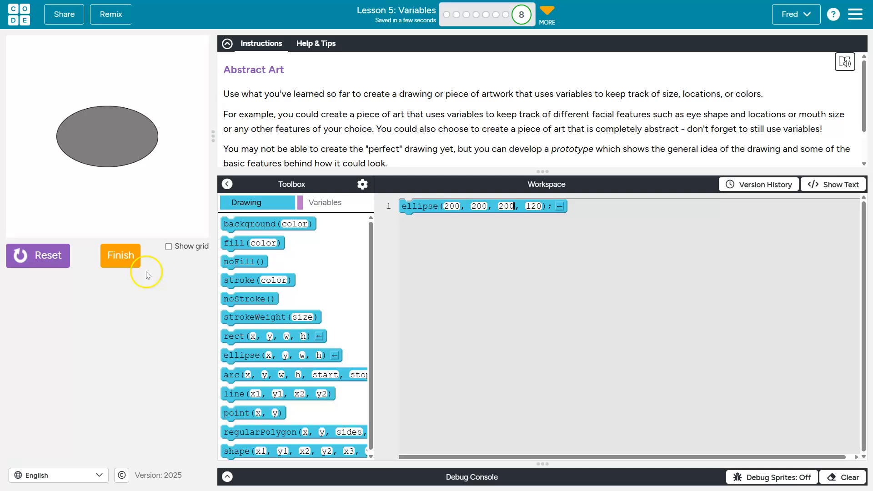
mouse_move(142, 276)
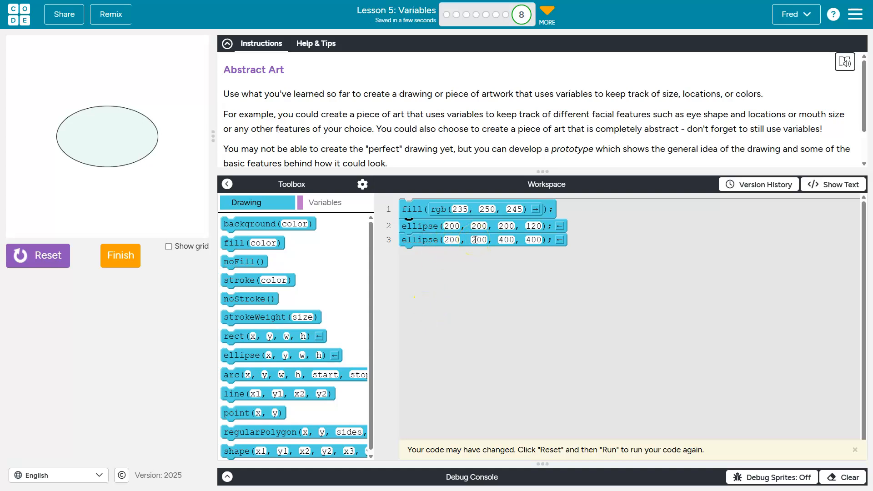
Set the new circle's width and height to 90 and rerun the drawing.
double_click(506, 239)
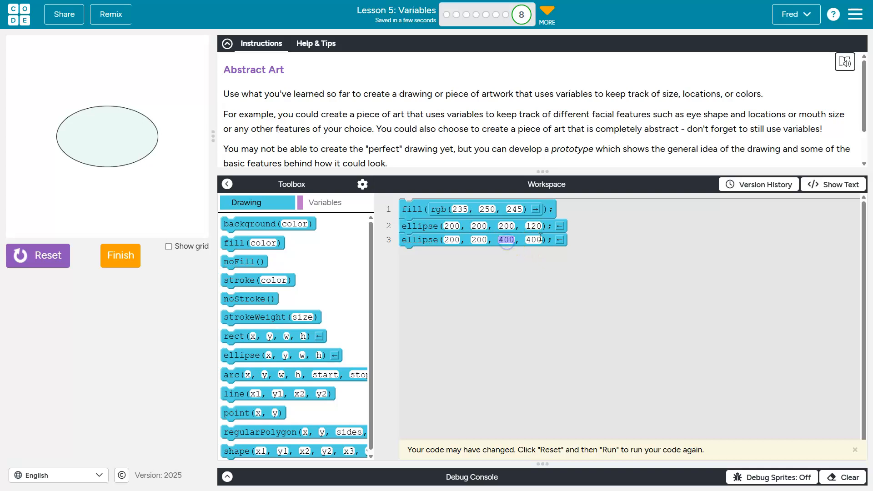
type("90")
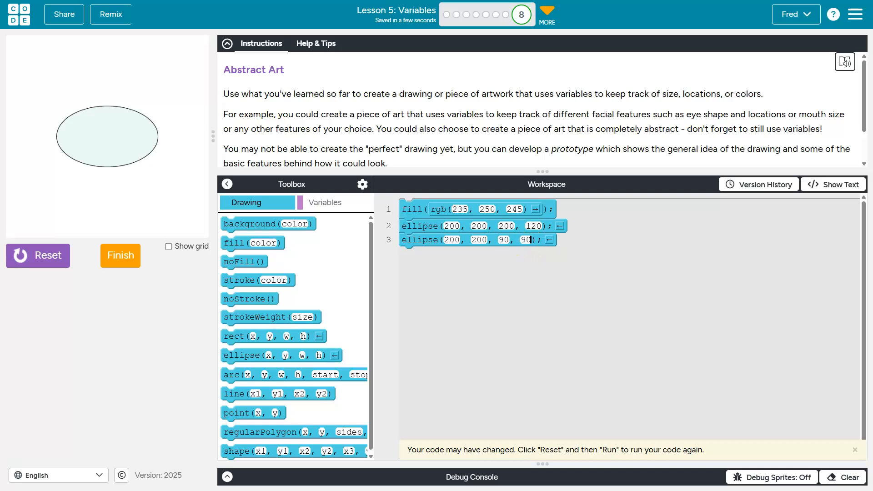
left_click(37, 256)
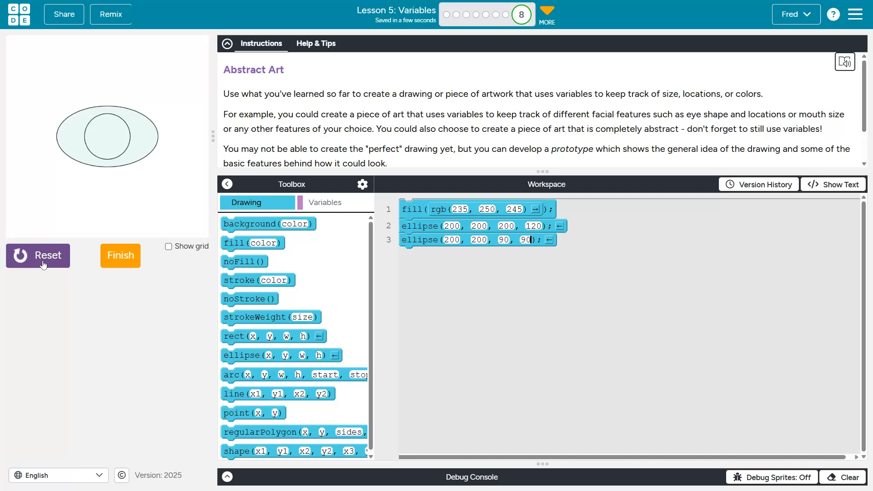
mouse_move(116, 130)
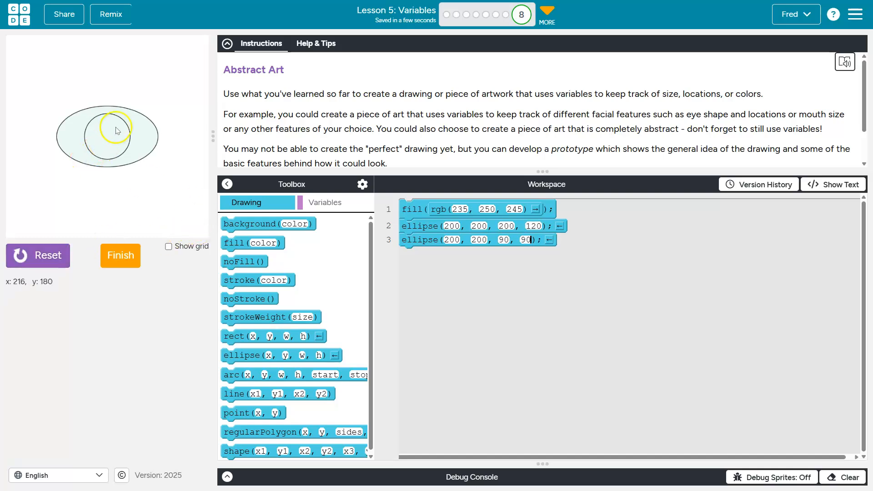
mouse_move(118, 128)
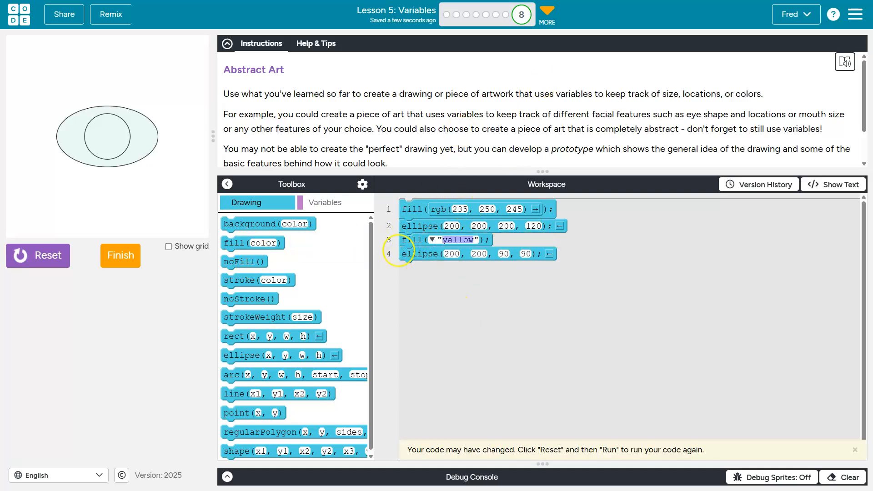
mouse_move(426, 255)
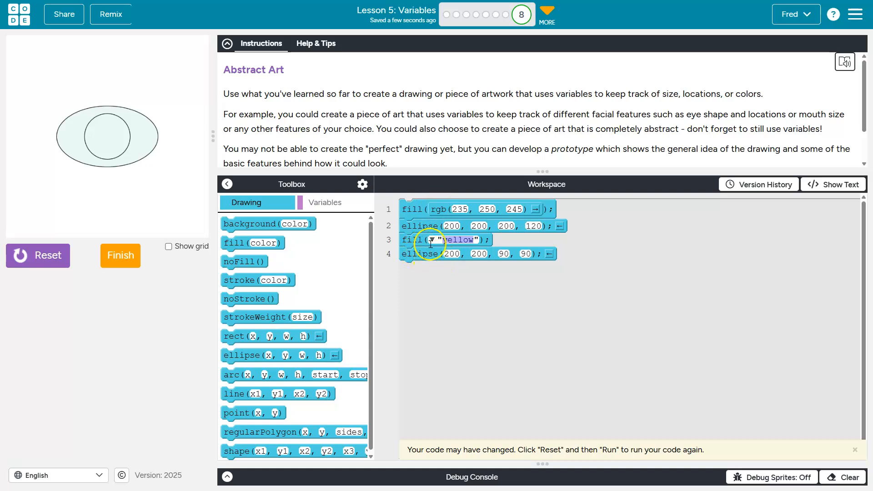
Give the 90-pixel iris circle a blue fill and rerun the canvas.
left_click(434, 240)
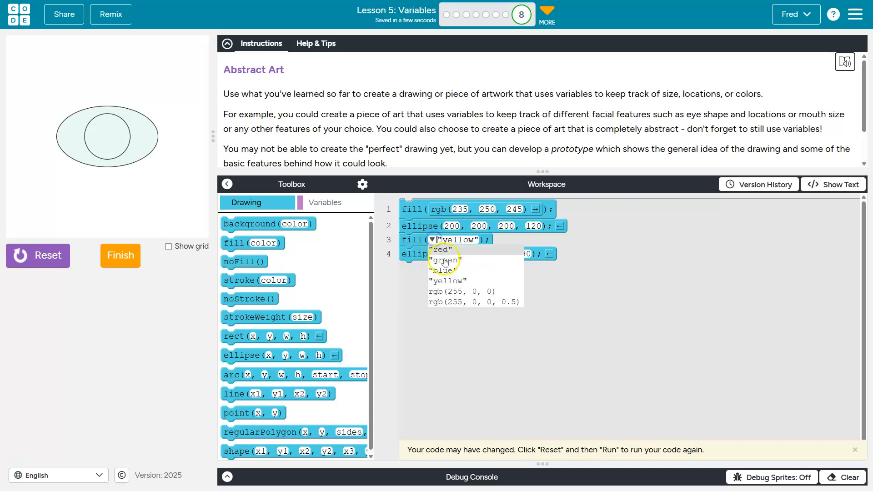
left_click(441, 270)
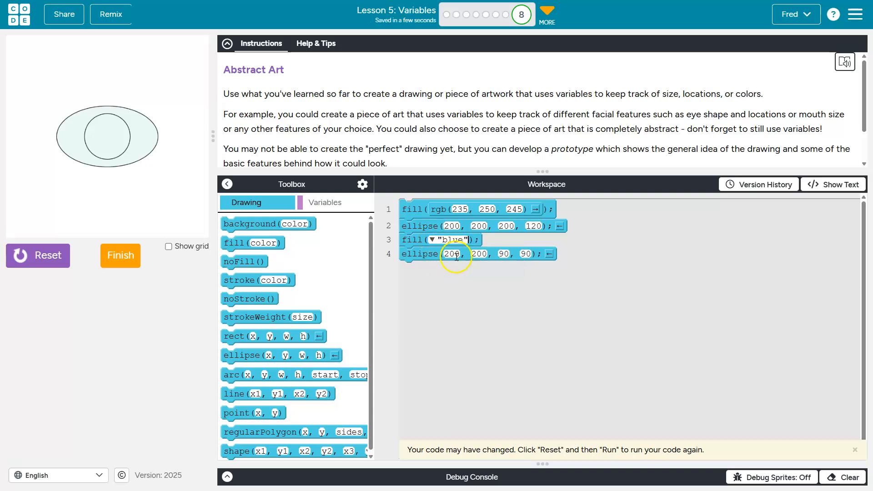
left_click(37, 256)
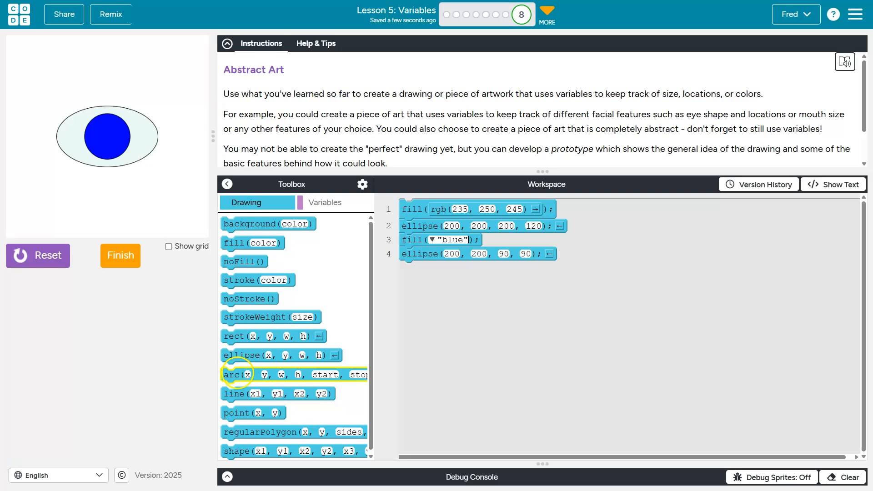
mouse_move(243, 389)
type("40")
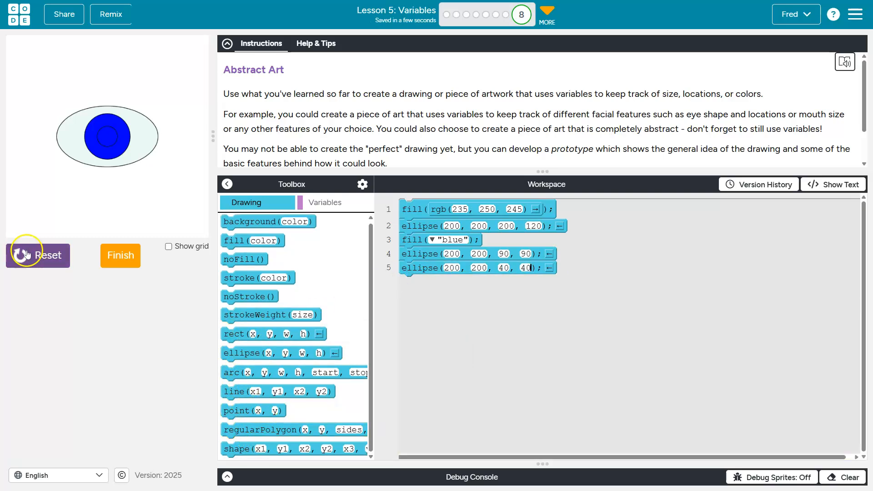
mouse_move(258, 270)
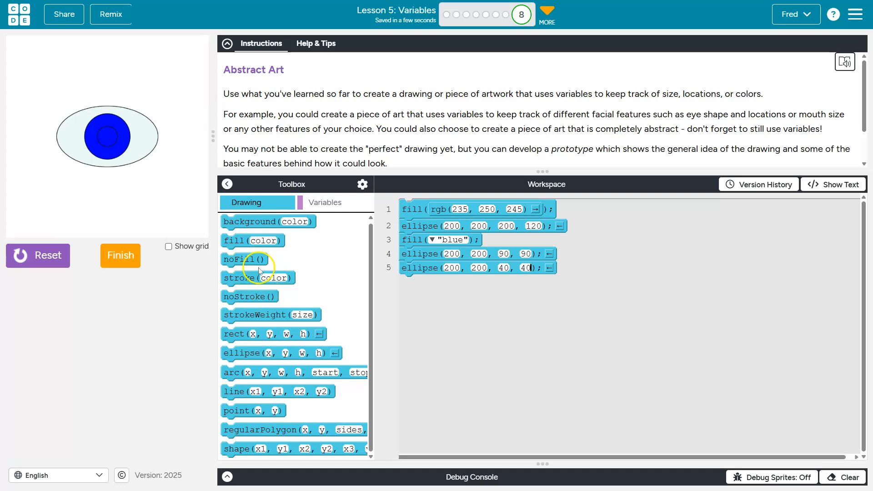
mouse_move(243, 308)
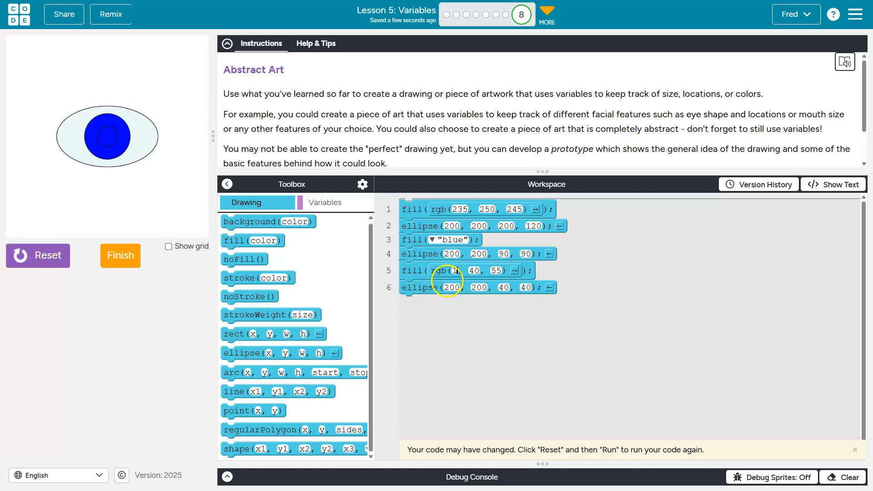
Add the rgb(15, 40, 55) pupil and recolour the iris rgb(70, 180, 200).
type("5")
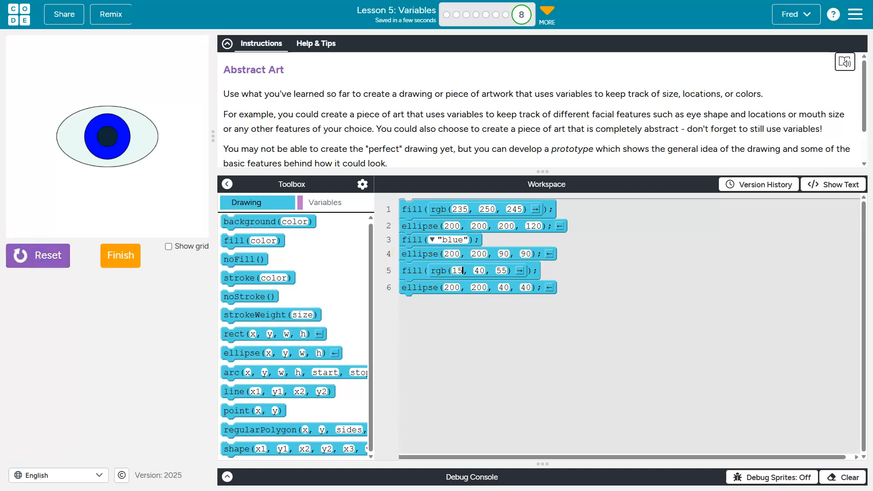
left_click(429, 239)
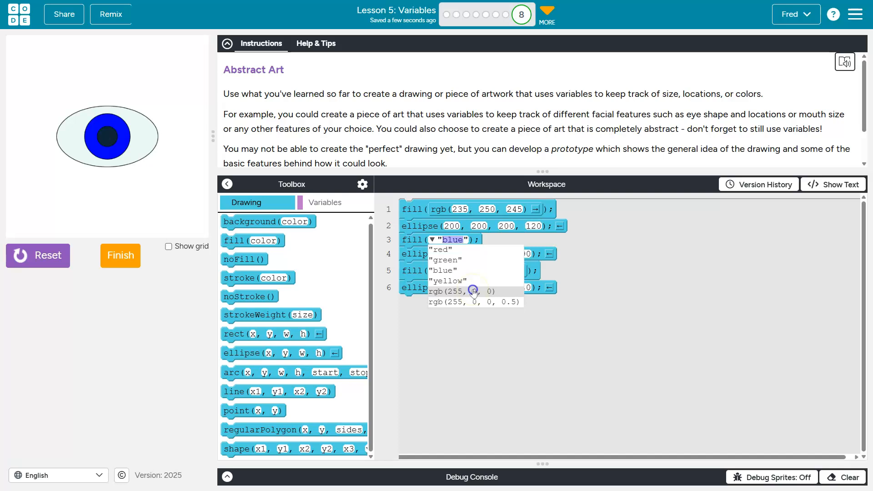
left_click(460, 290)
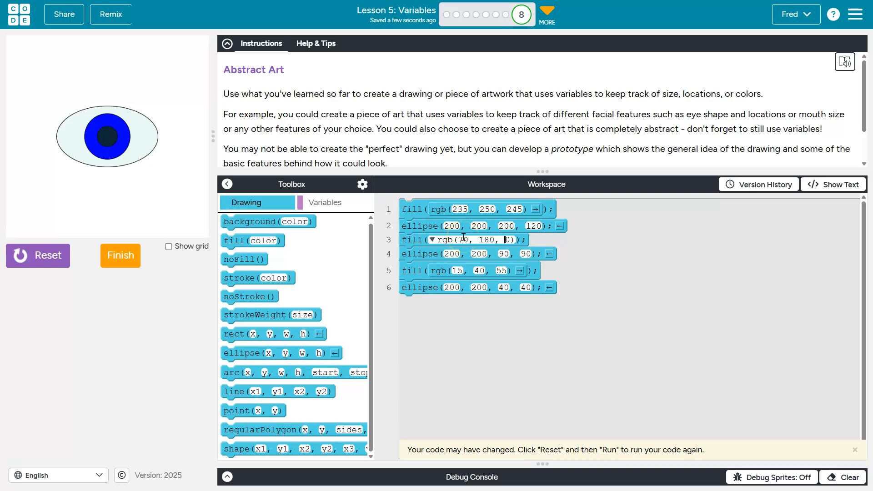
type("20")
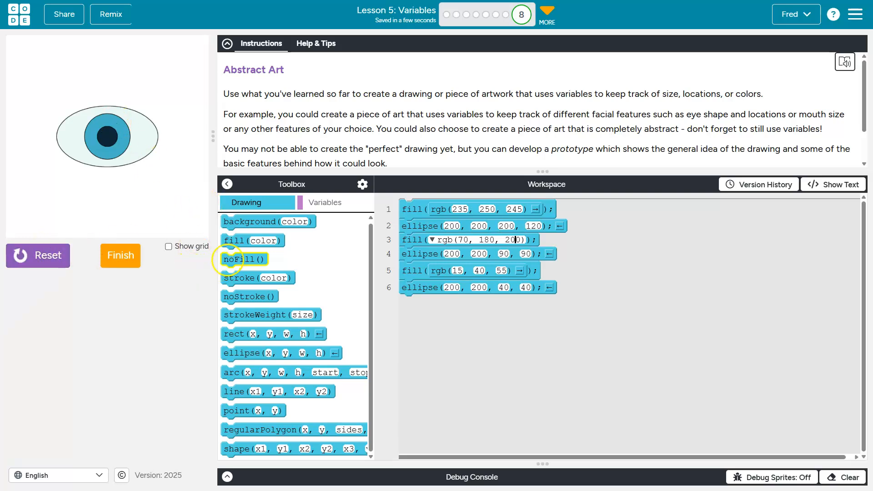
Insert noStroke() before the iris fill and bring up the Variables blocks.
left_click_drag(243, 258, 426, 254)
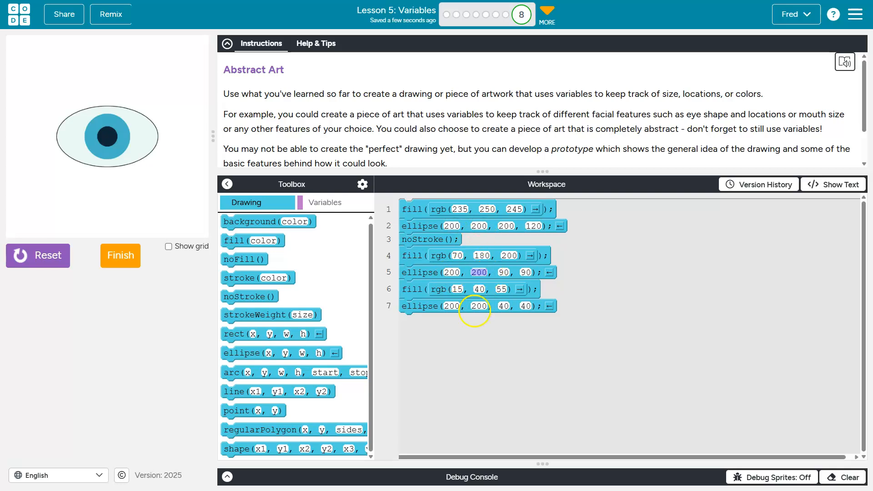
left_click(477, 305)
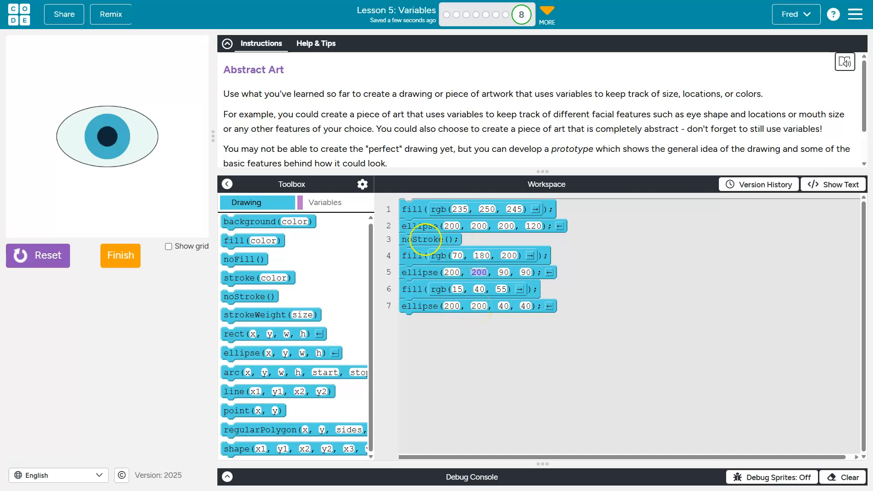
mouse_move(297, 270)
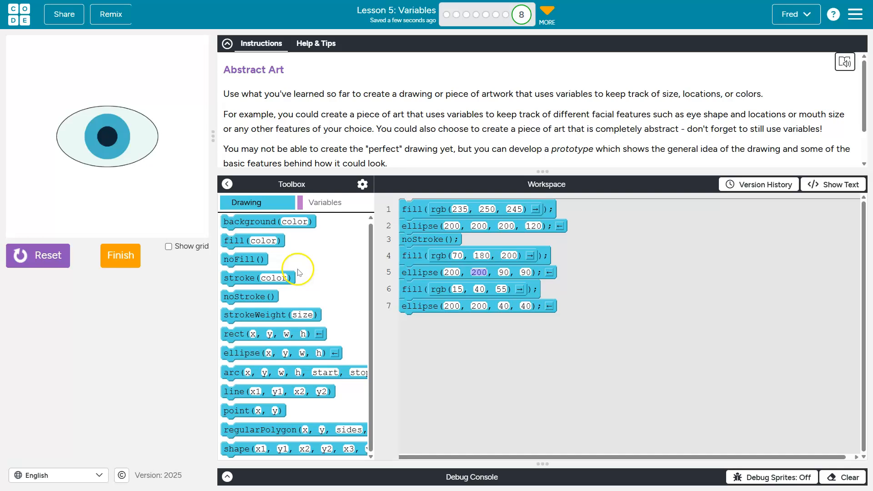
left_click(325, 202)
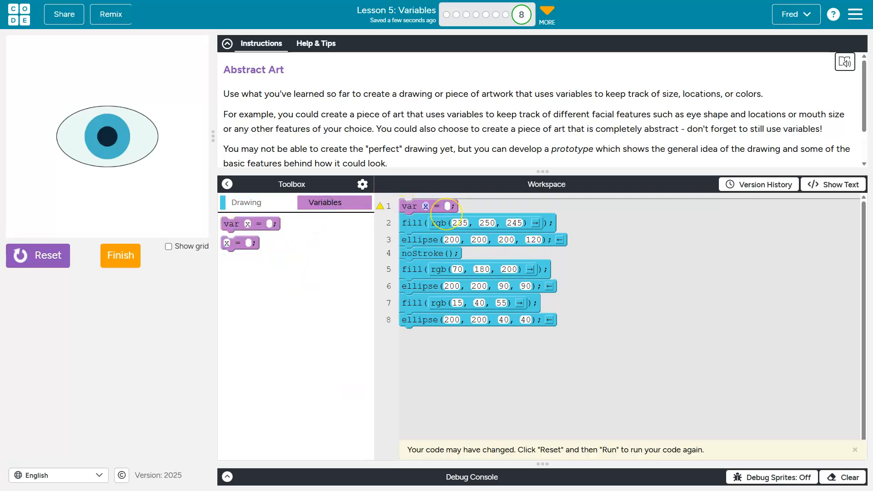
Declare center = 200, irisSize = 90 and pupil = 40, then rerun the drawing.
type("cen")
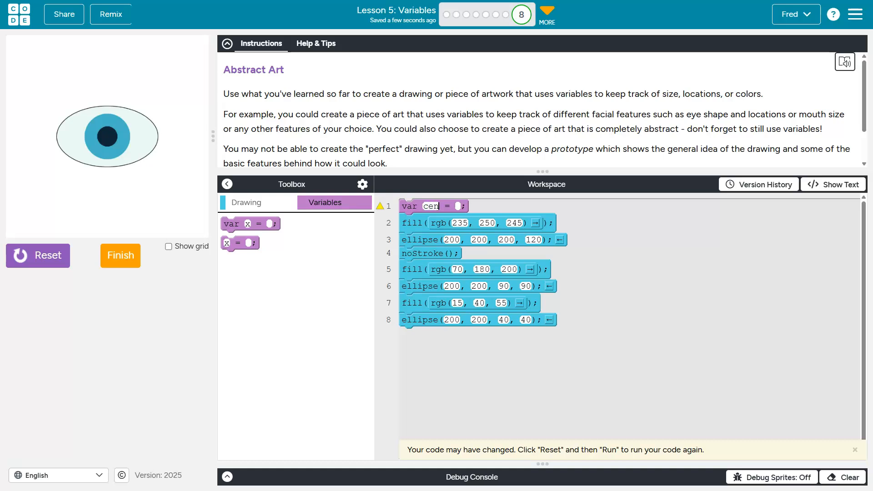
type("ter")
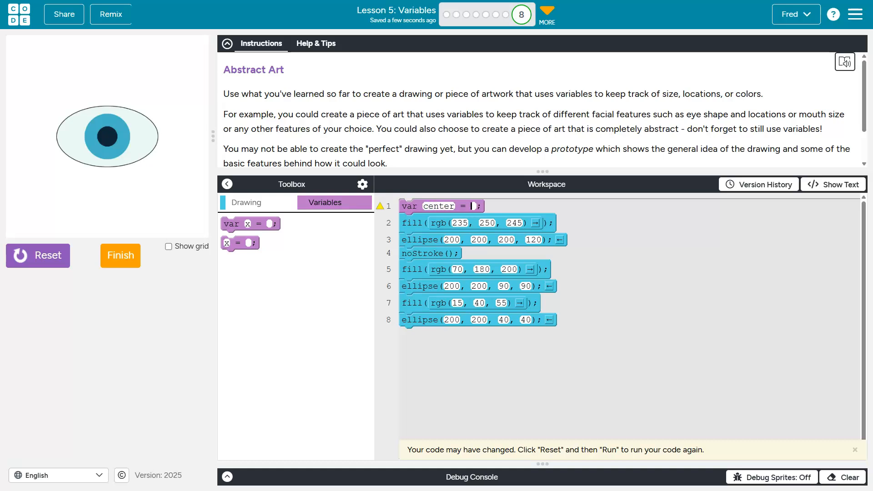
type("200")
left_click(479, 320)
type("center")
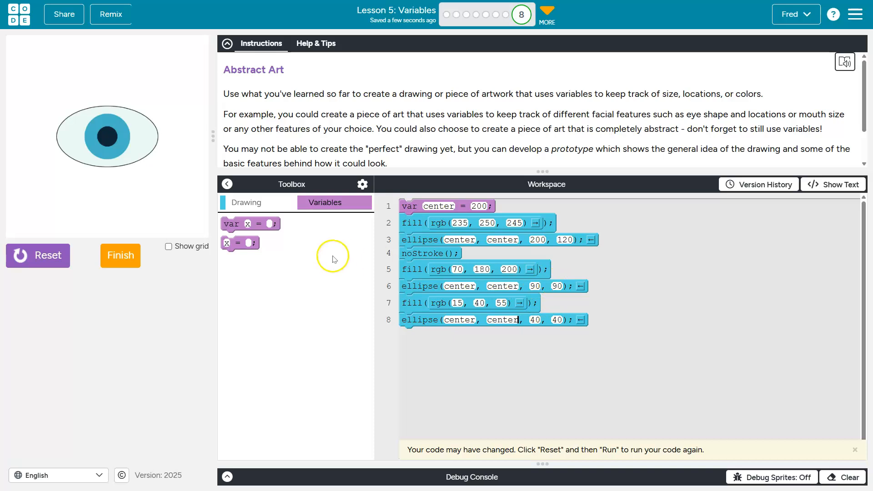
mouse_move(249, 223)
type("pupil")
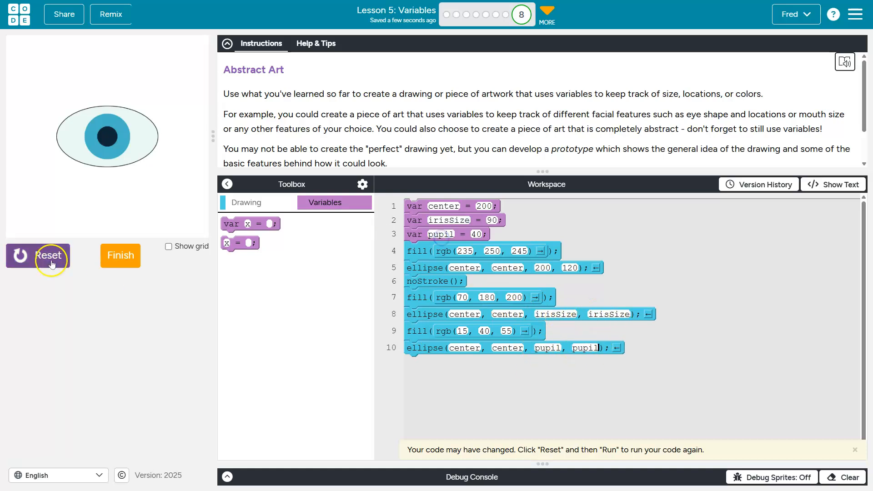
left_click(38, 256)
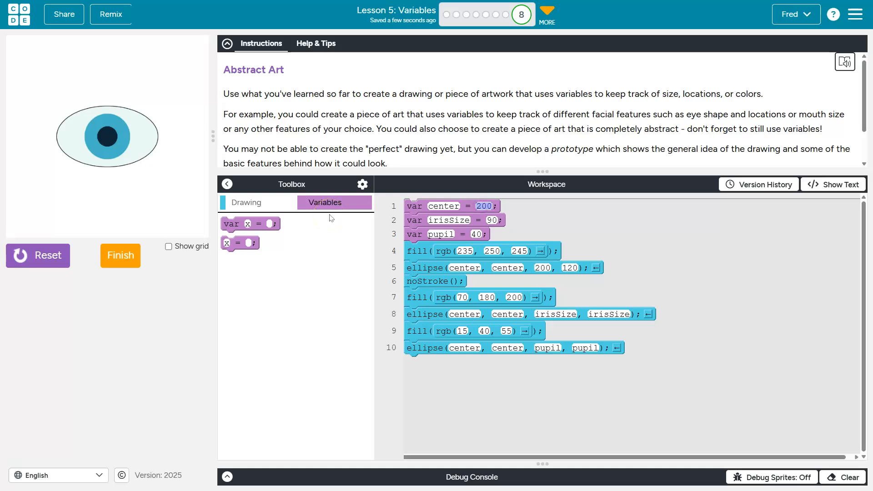
type("150")
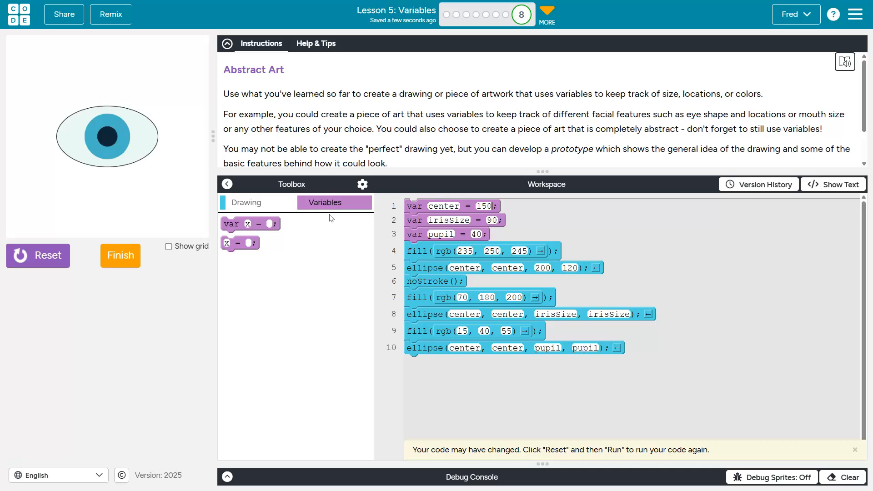
left_click(38, 255)
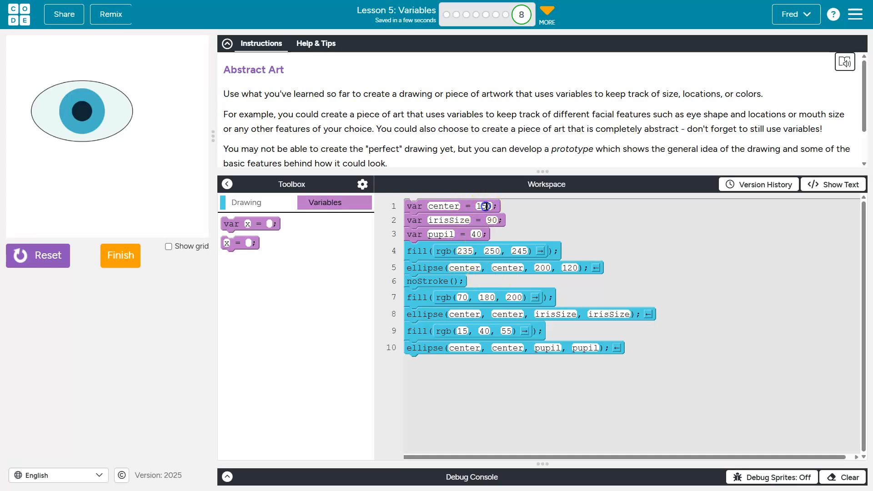
type("20")
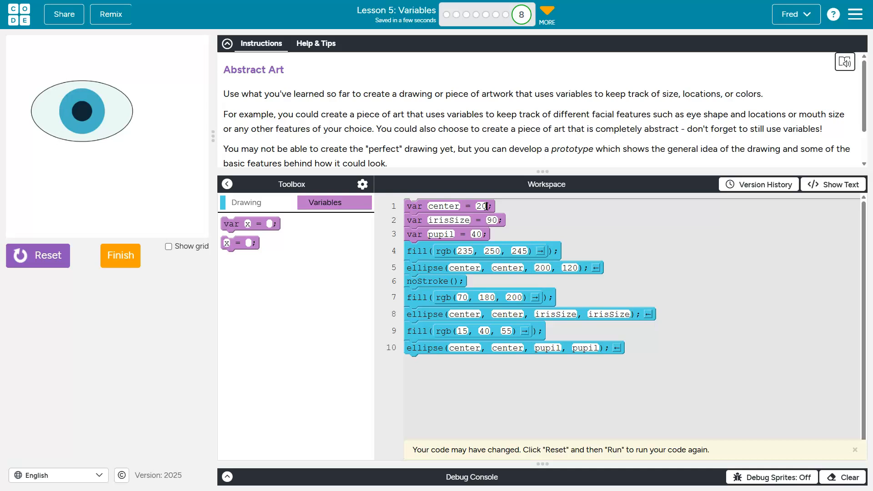
left_click(37, 256)
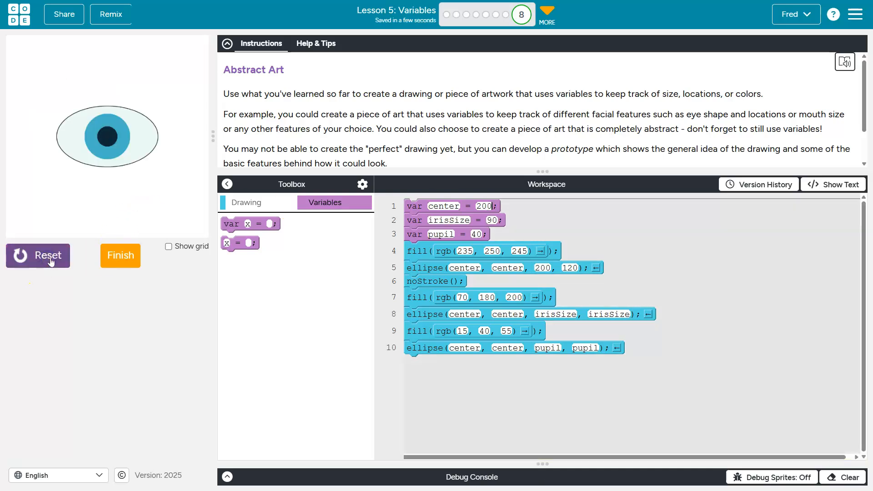